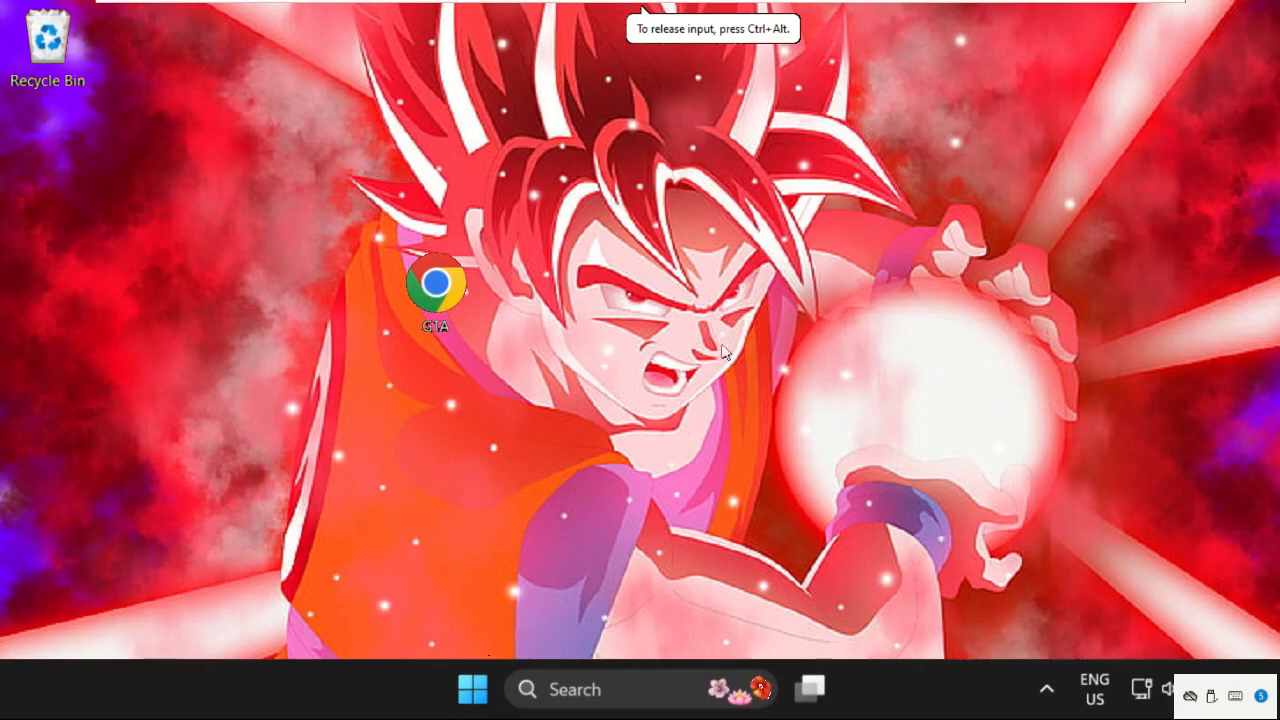
mouse_move(664, 336)
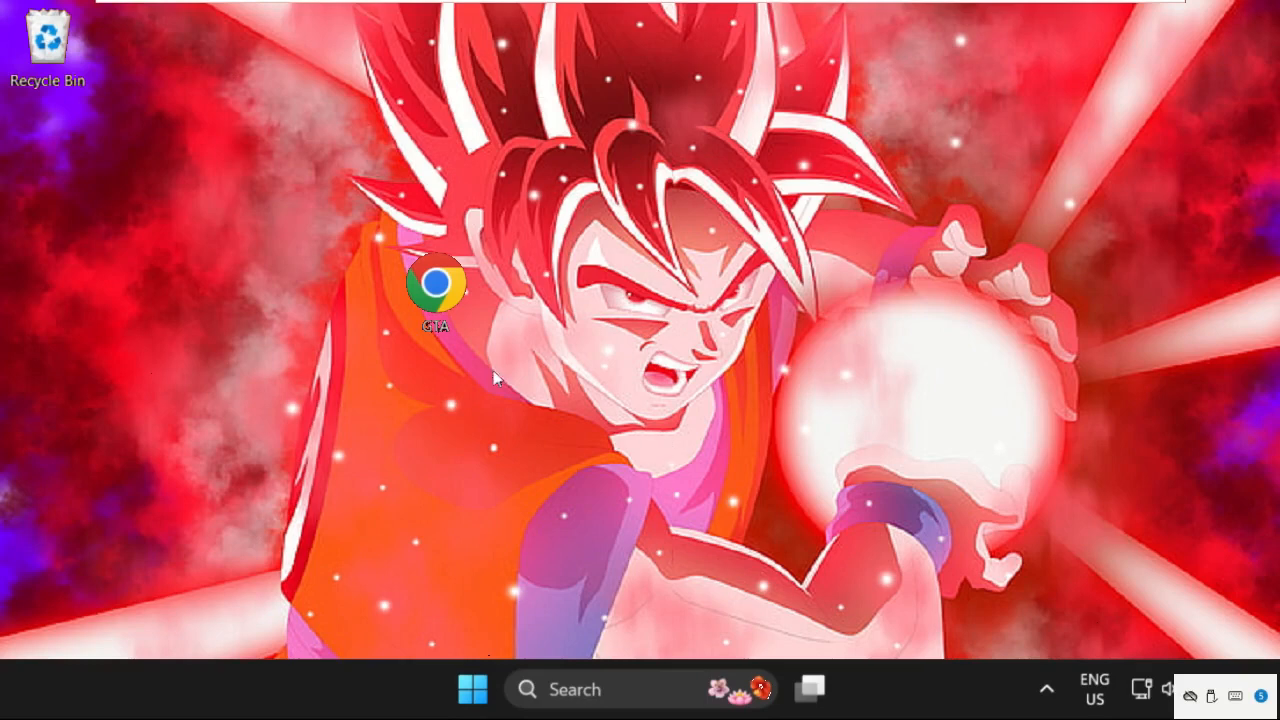
Bring up the Properties window for the GTA desktop shortcut from its context menu
left_click(436, 290)
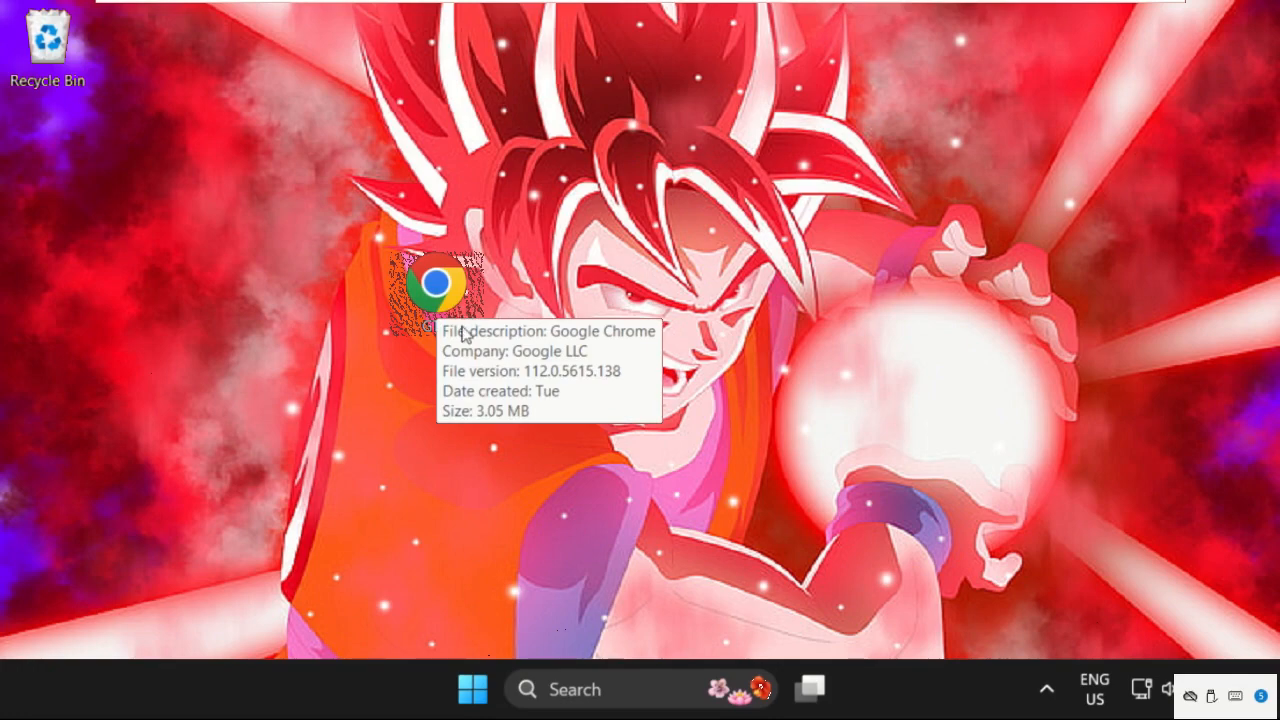
right_click(436, 284)
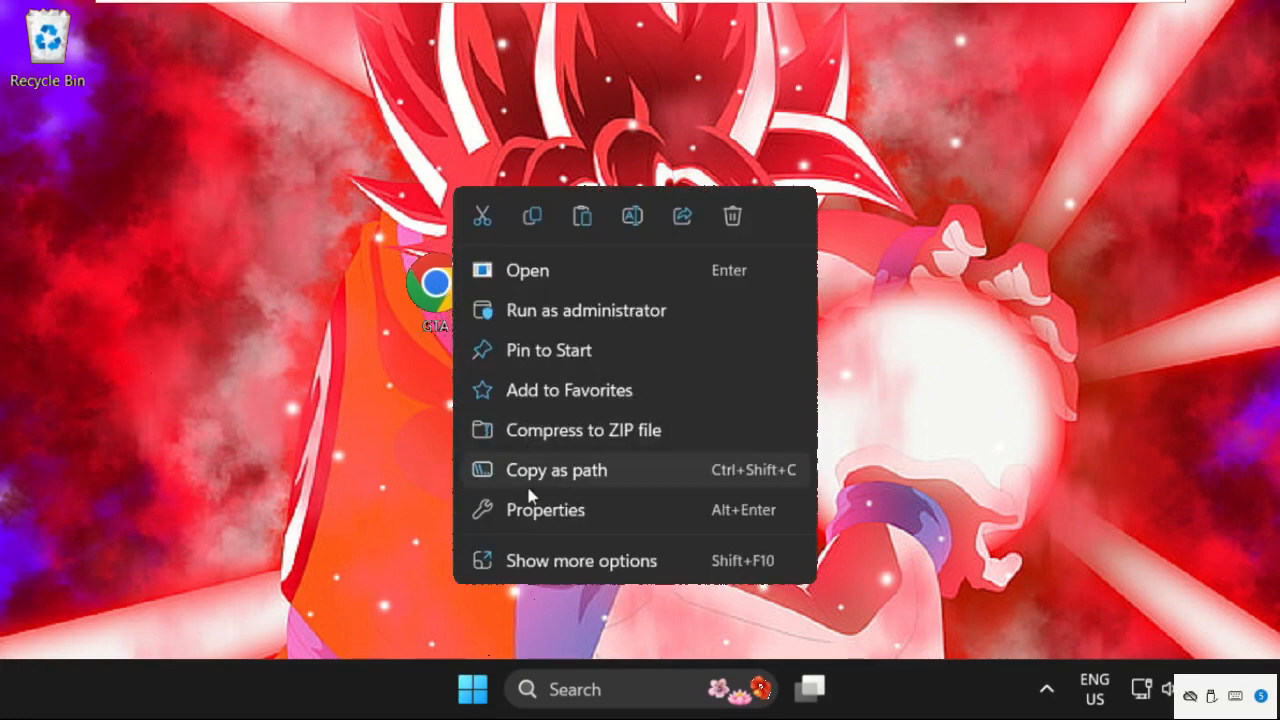
left_click(544, 510)
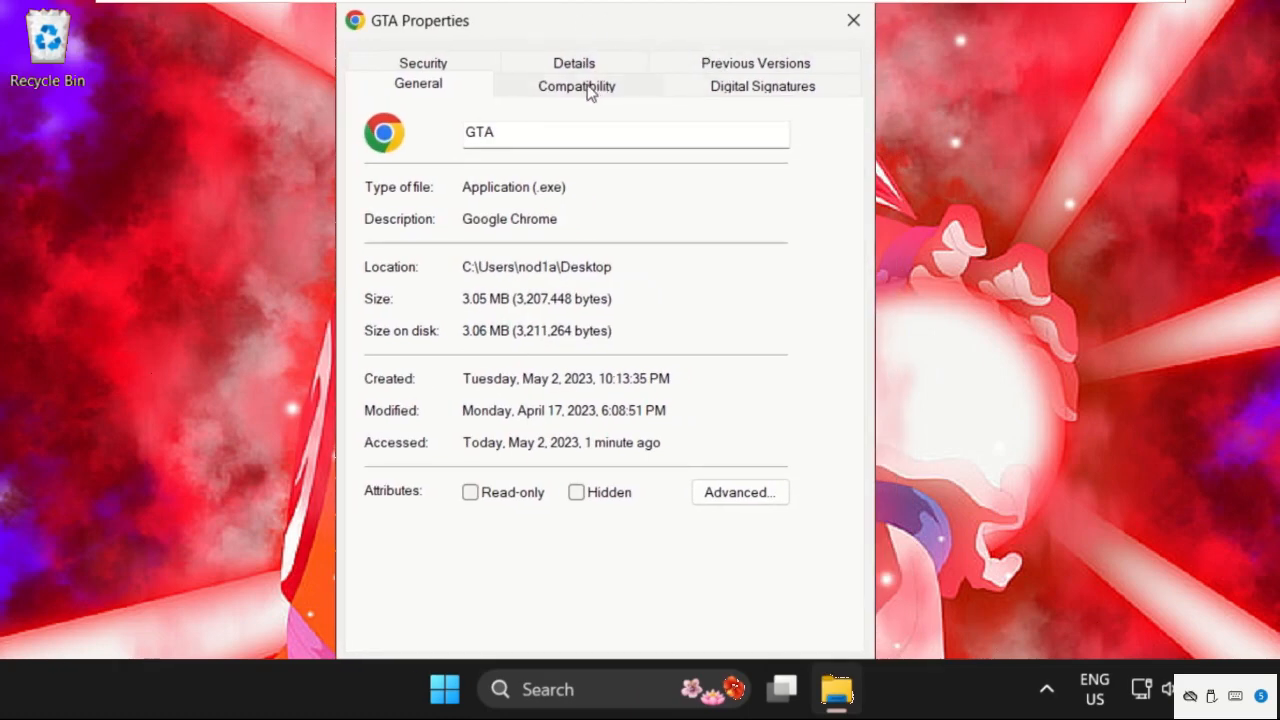
Enable compatibility mode for Windows 8 on the GTA shortcut and confirm with OK
left_click(576, 84)
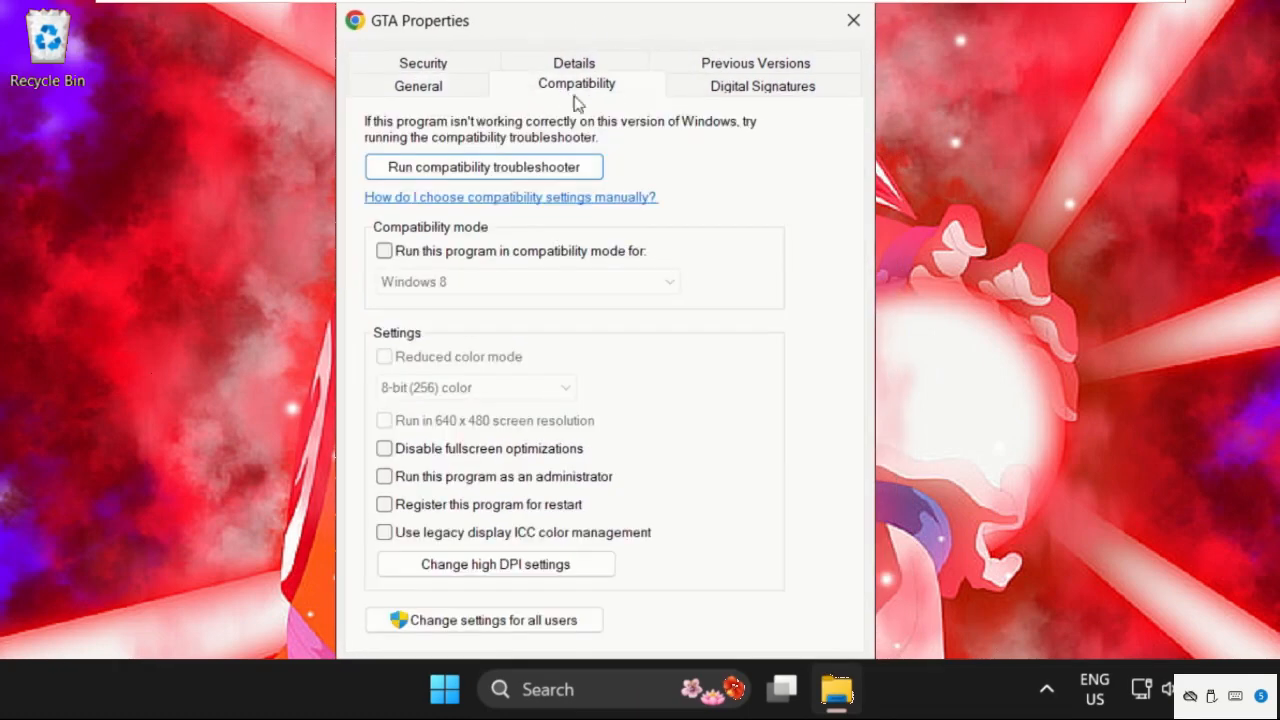
left_click(384, 250)
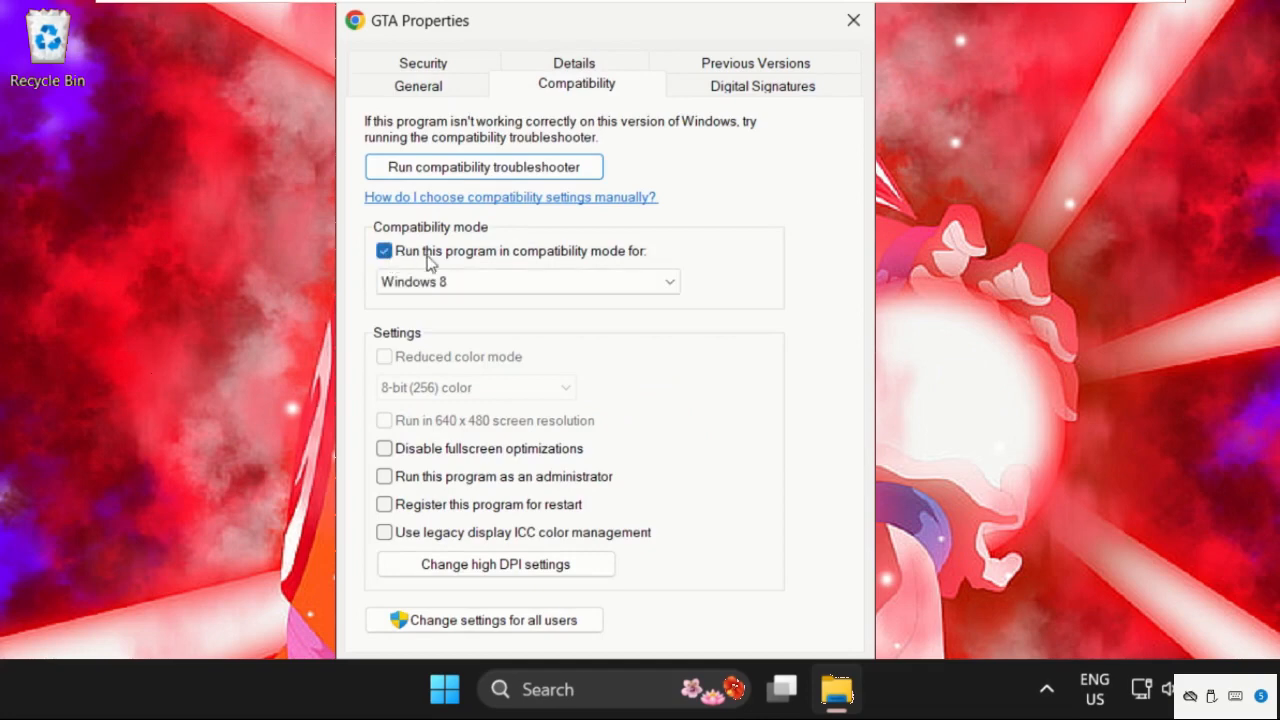
mouse_move(638, 264)
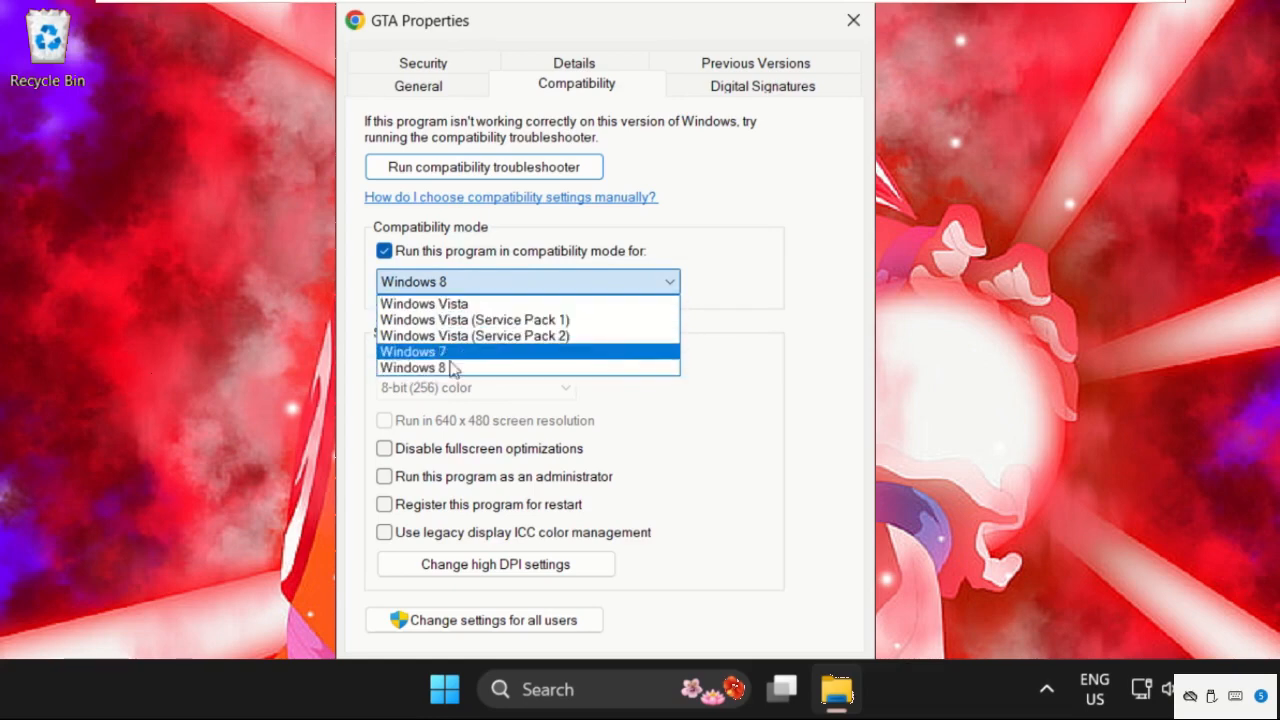
left_click(412, 368)
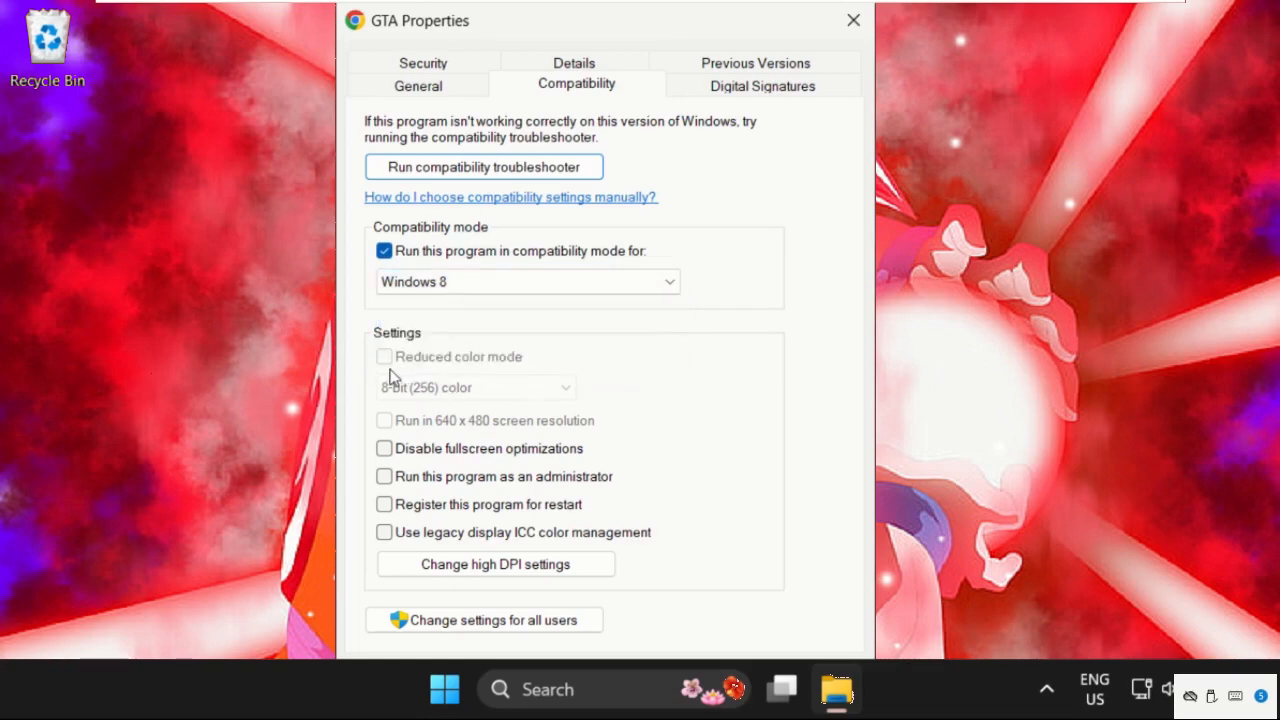
mouse_move(528, 252)
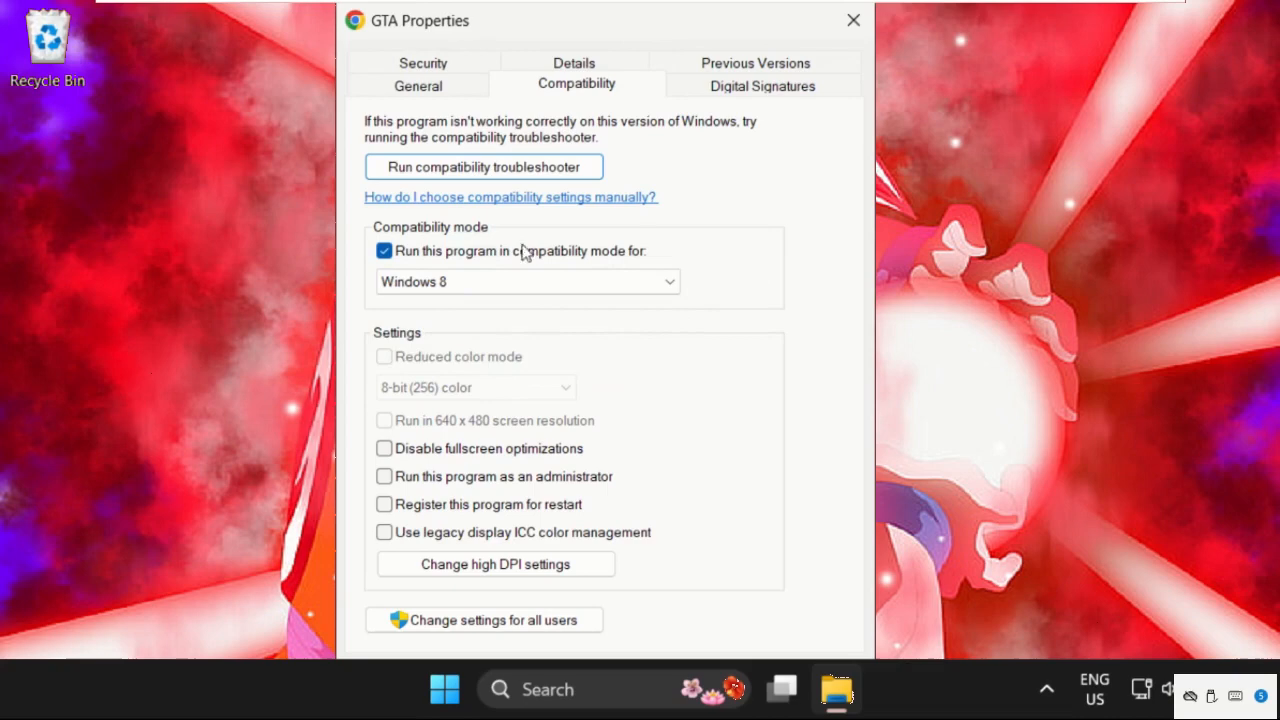
left_click(852, 20)
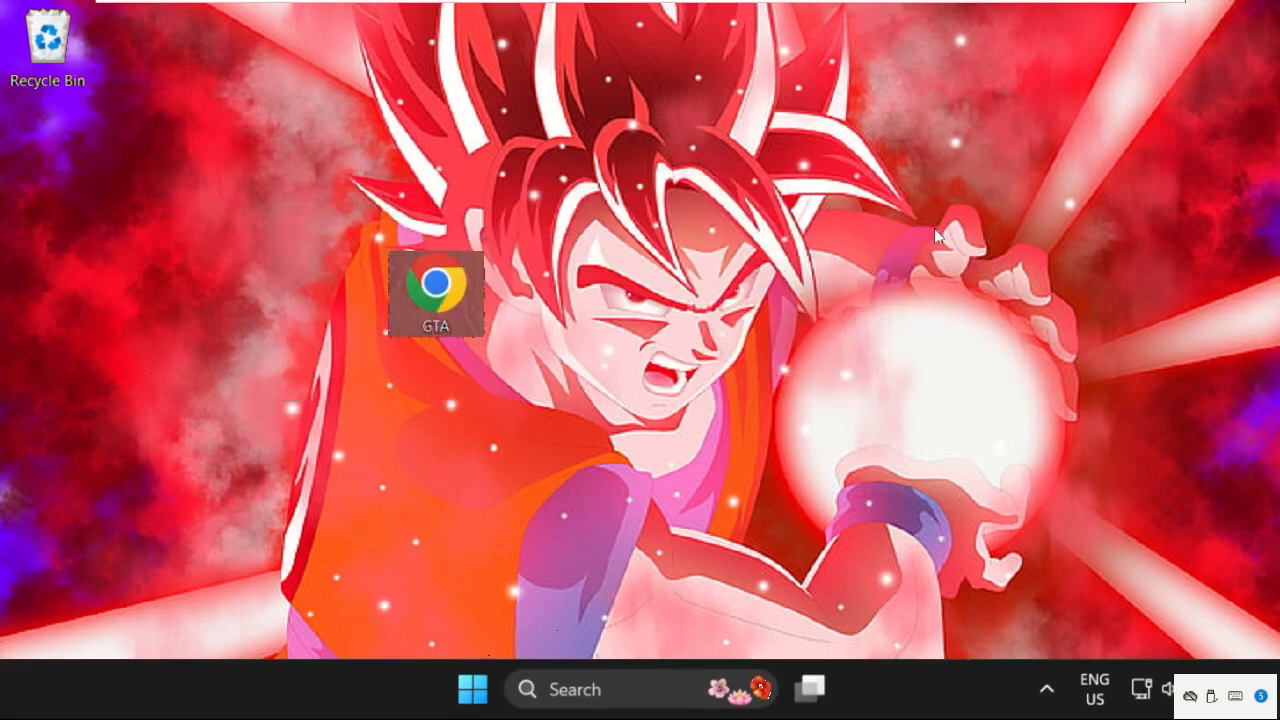
mouse_move(622, 504)
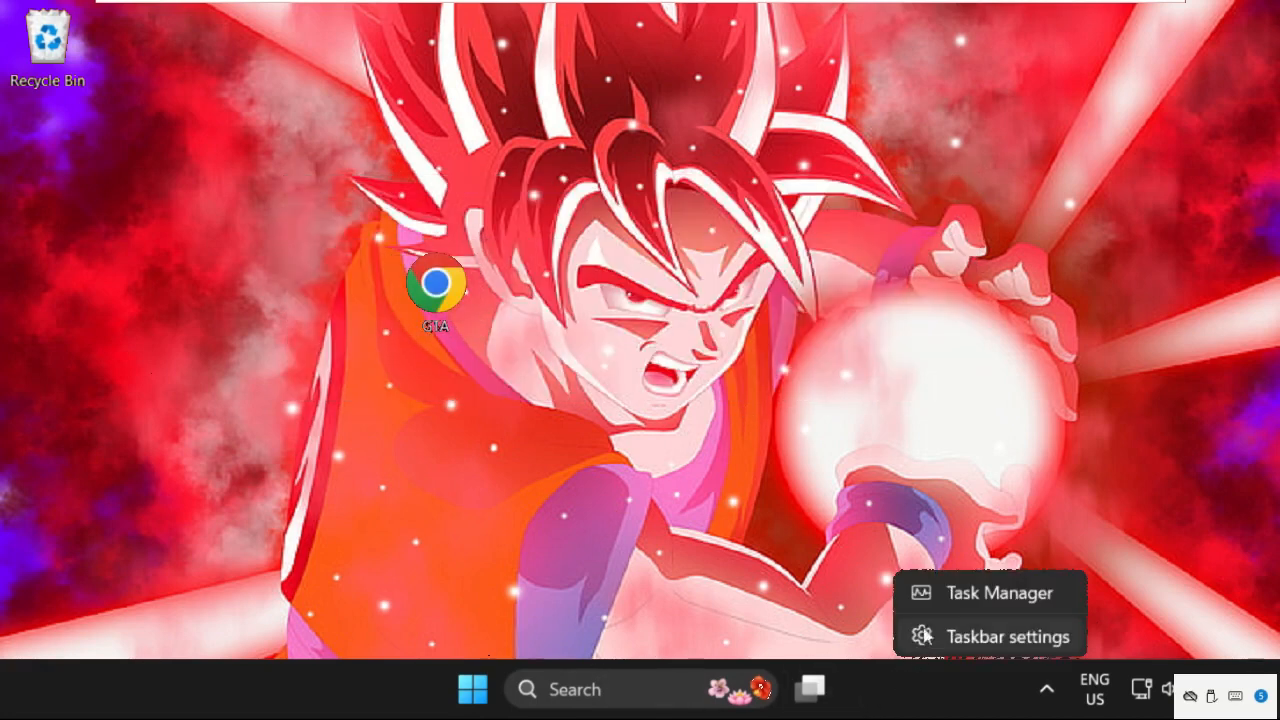
Launch Task Manager from the taskbar context menu
left_click(1000, 592)
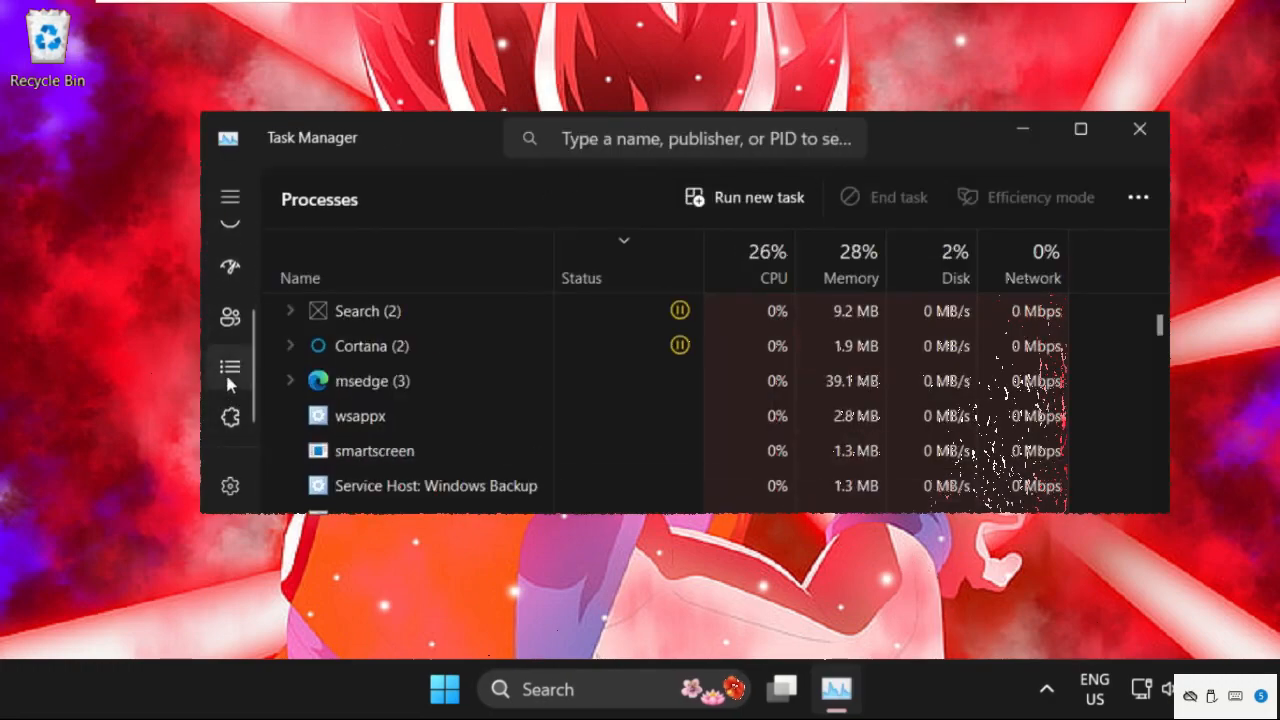
On the Details page, choose Set affinity for the explorer.exe process
left_click(230, 366)
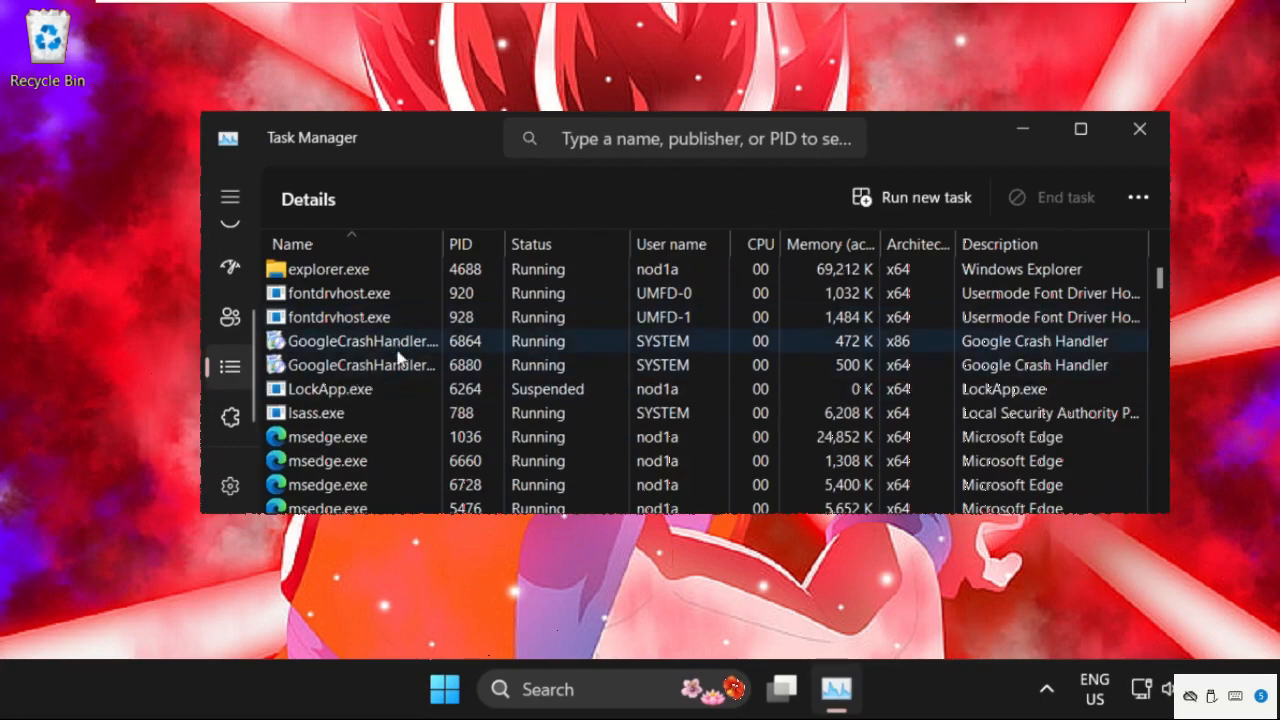
scroll("up", 3)
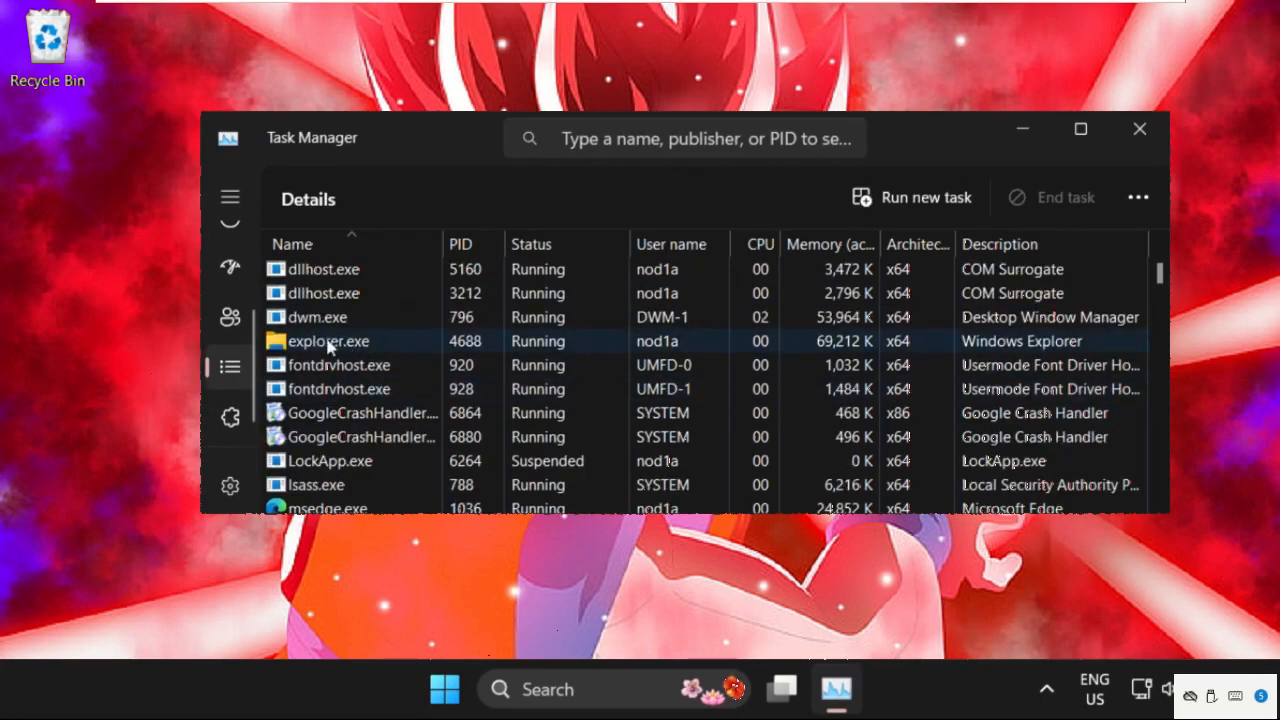
right_click(328, 340)
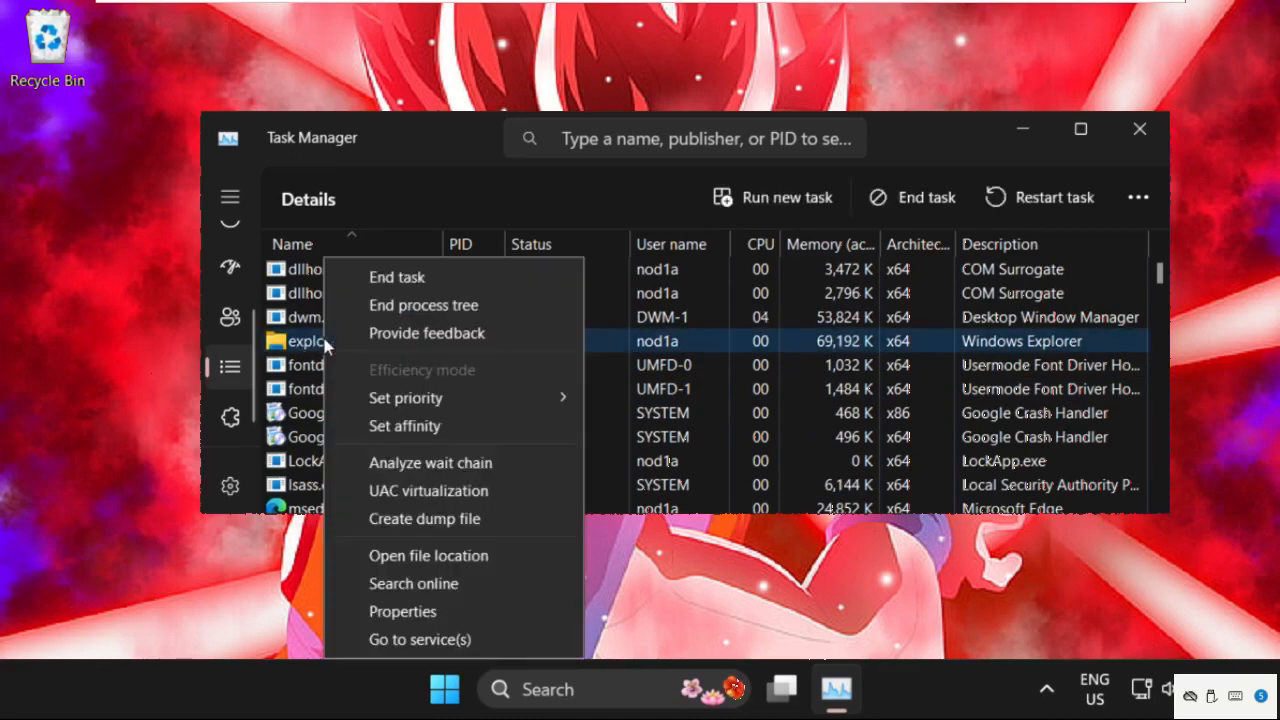
mouse_move(408, 436)
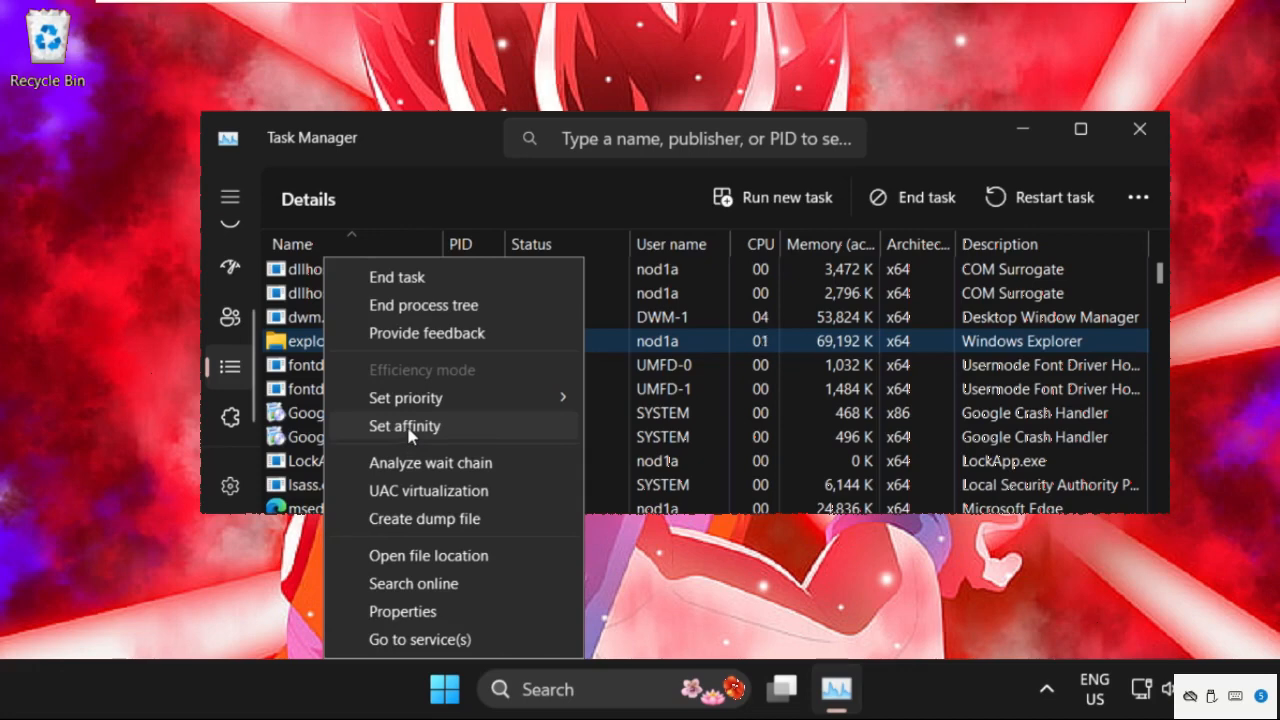
left_click(404, 424)
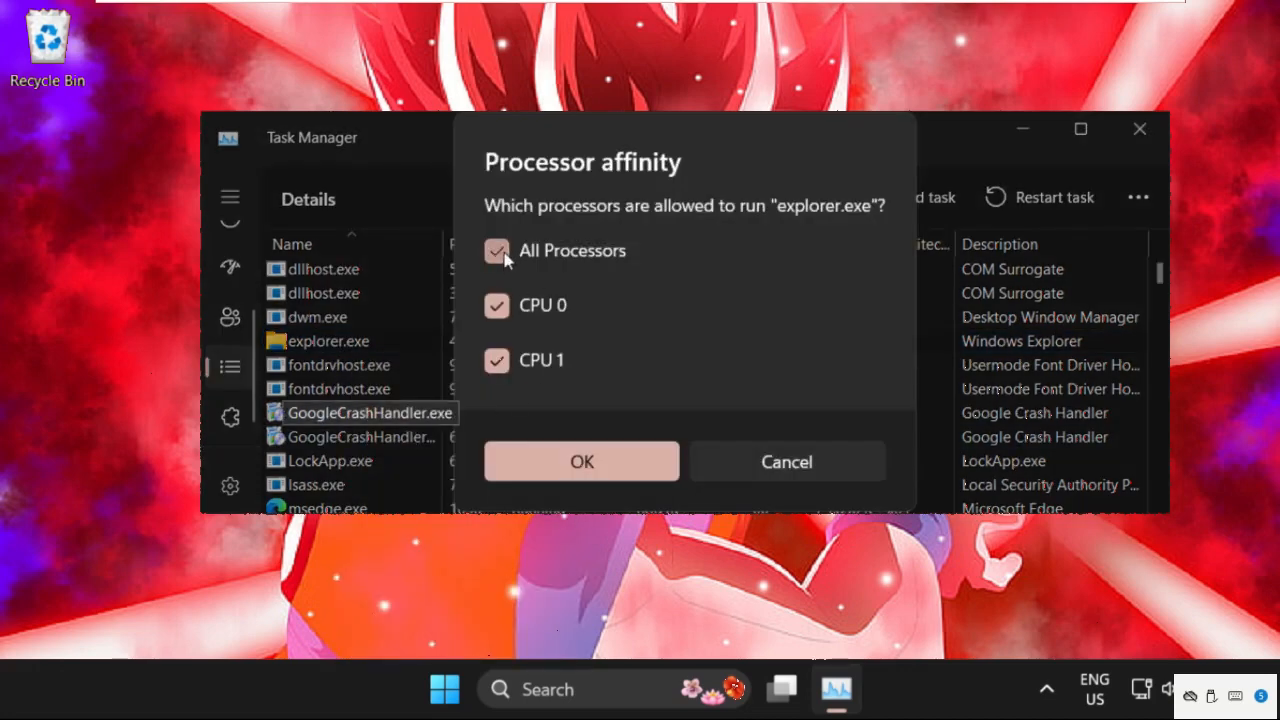
Clear All Processors, allow only CPU 0 for explorer.exe, and confirm the affinity
left_click(496, 252)
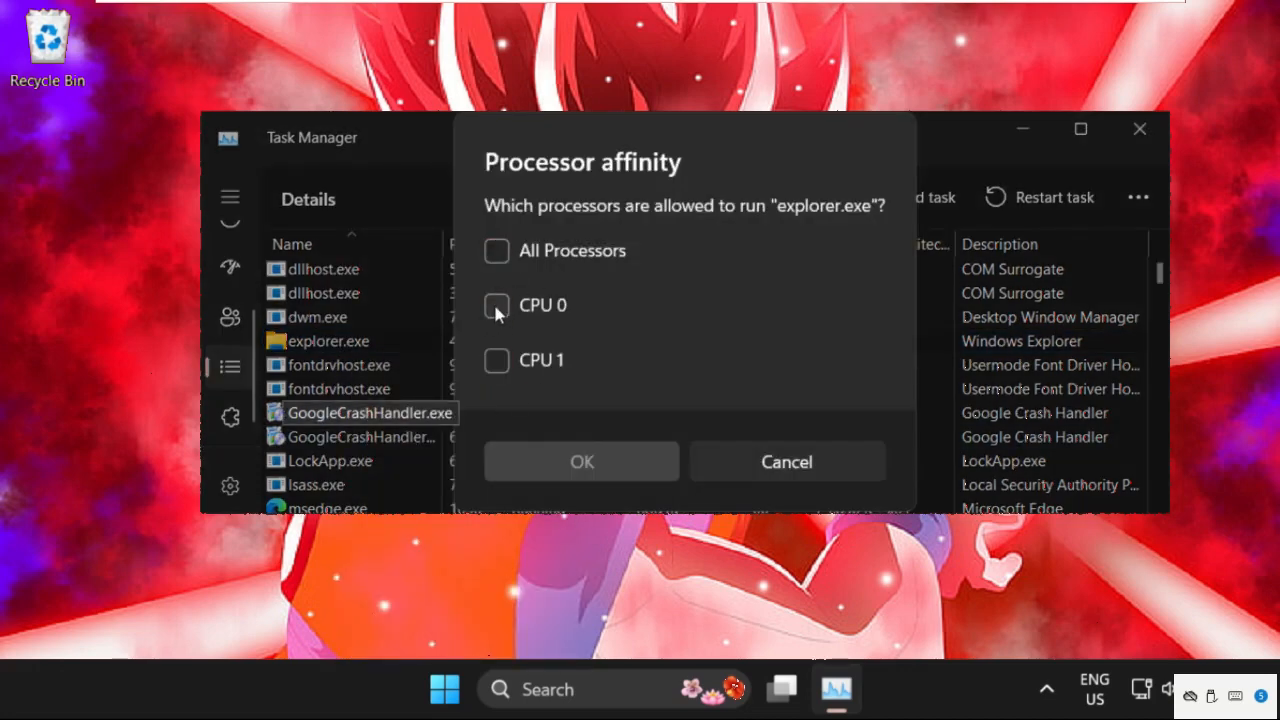
left_click(496, 306)
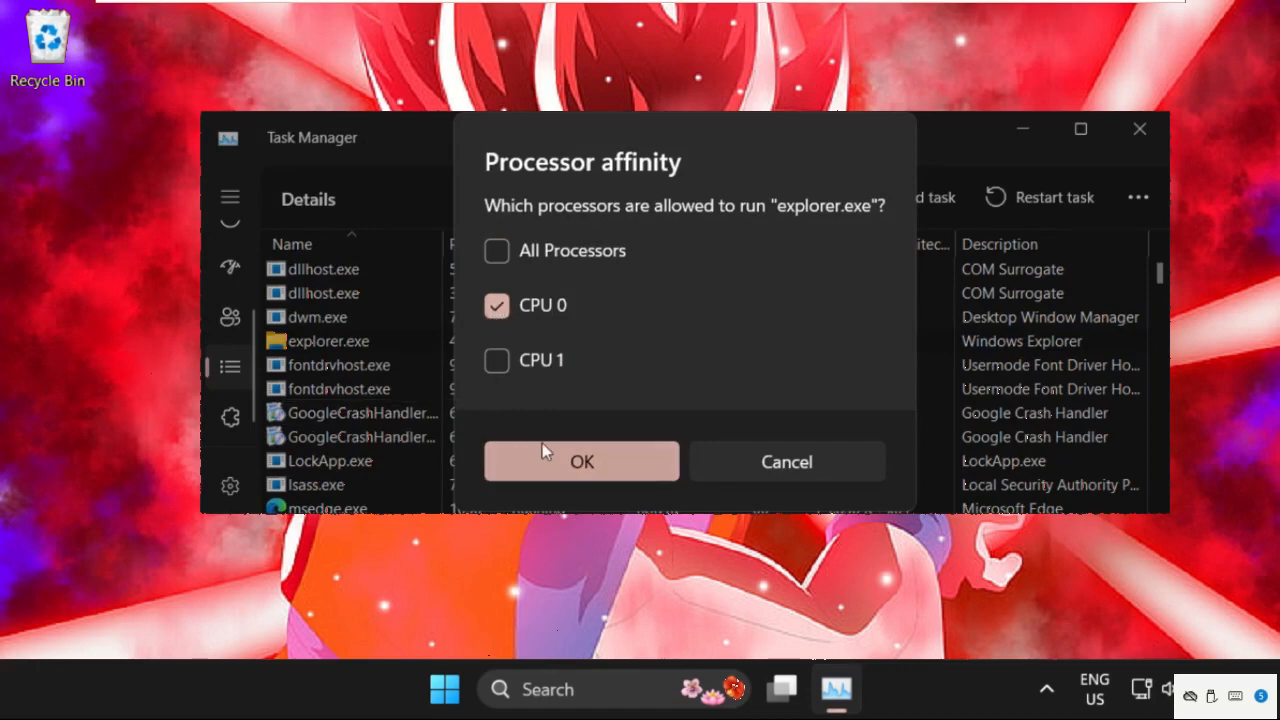
left_click(580, 460)
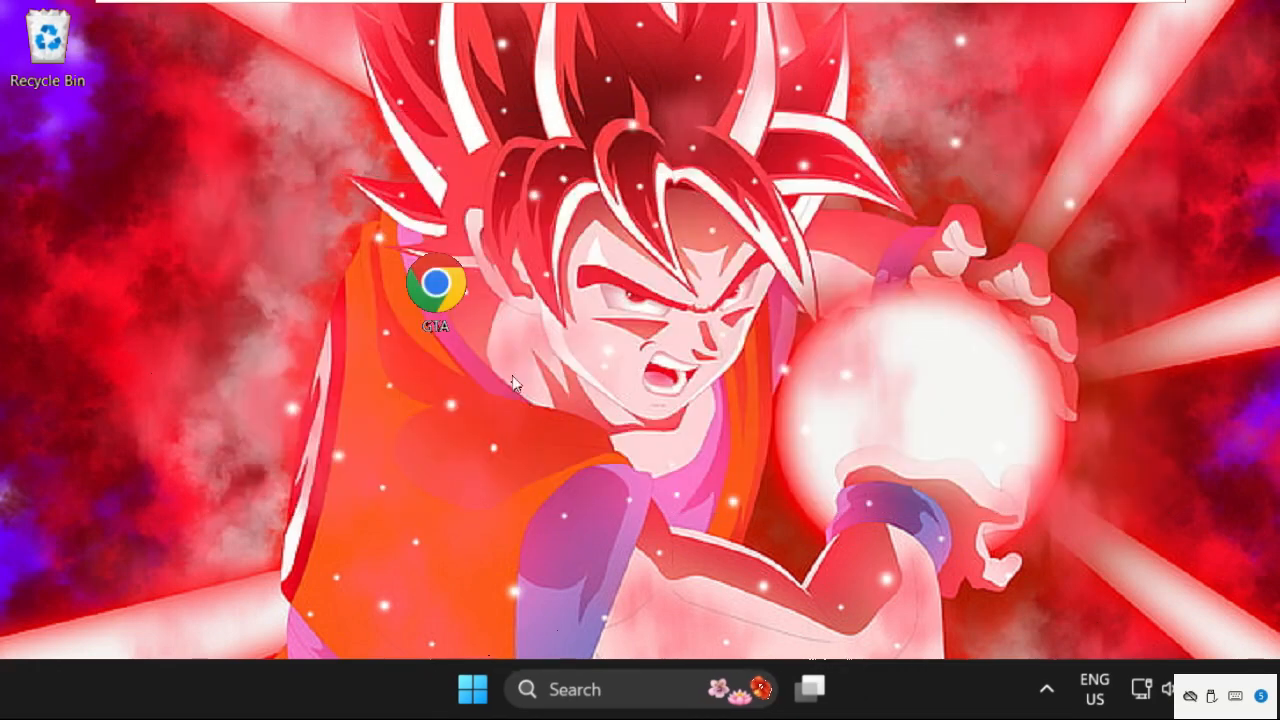